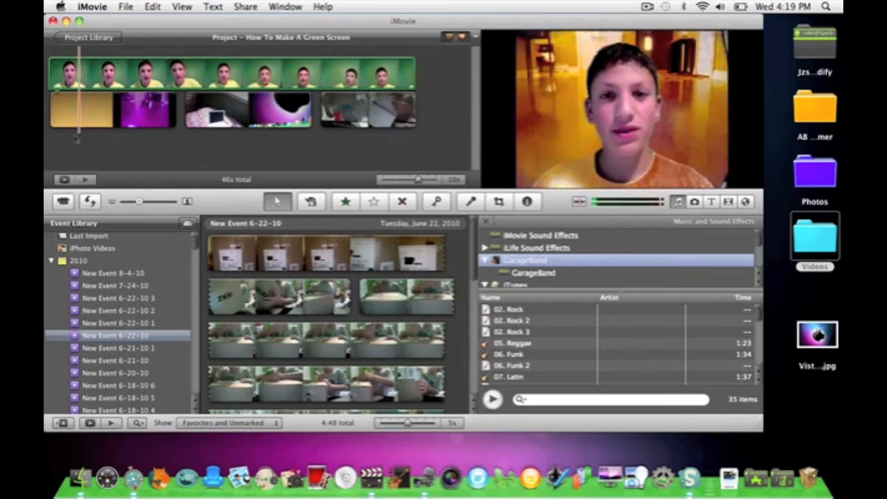
# - Add the box footage as a third row and show New Event 8-4-10's clips
pyautogui.click(80, 110)
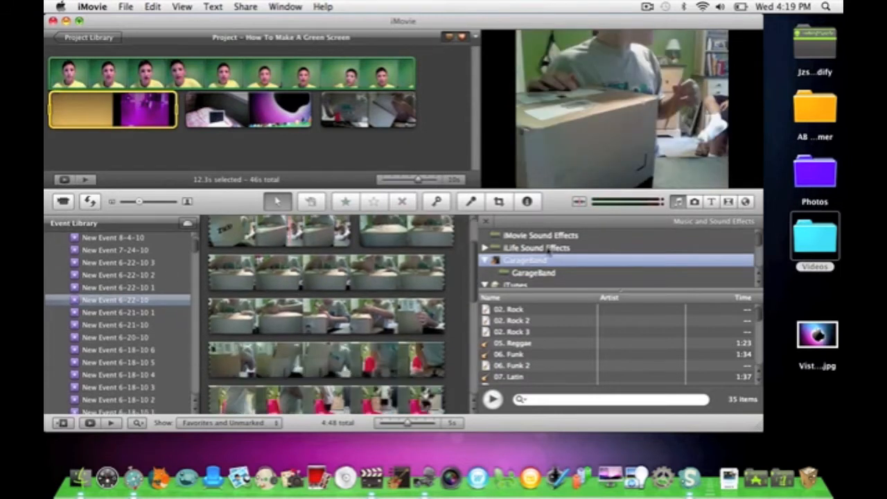
pyautogui.click(710, 201)
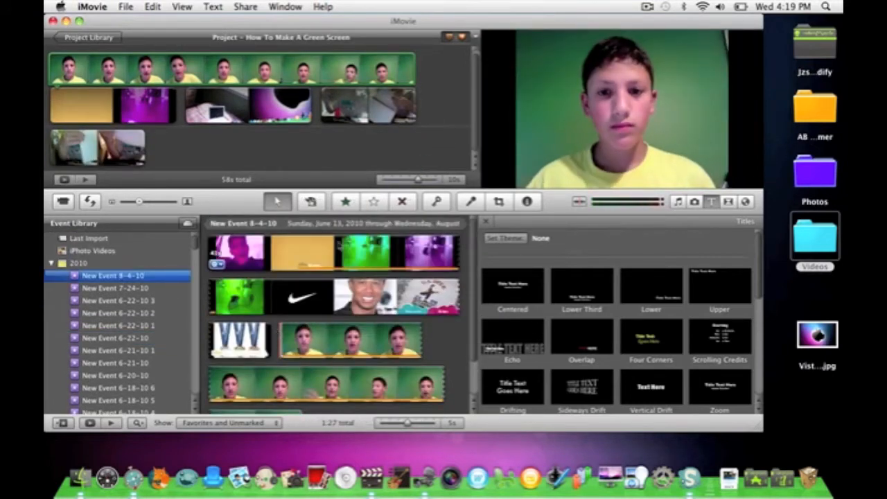
# - Enable Show Advanced Tools in iMovie Preferences, then close the Preferences window
pyautogui.click(91, 6)
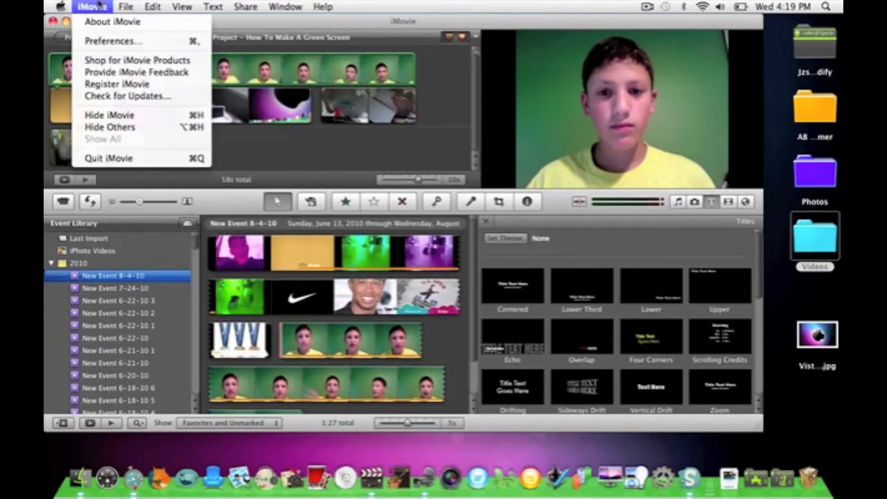
pyautogui.click(112, 40)
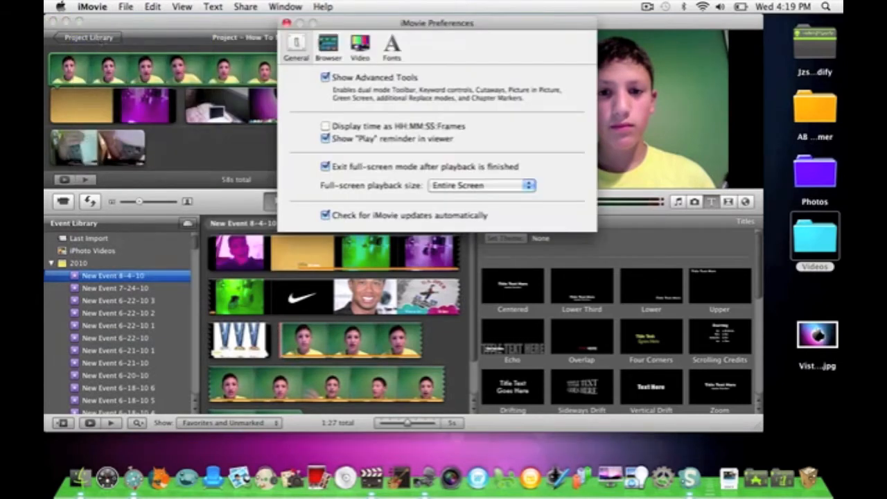
pyautogui.click(91, 6)
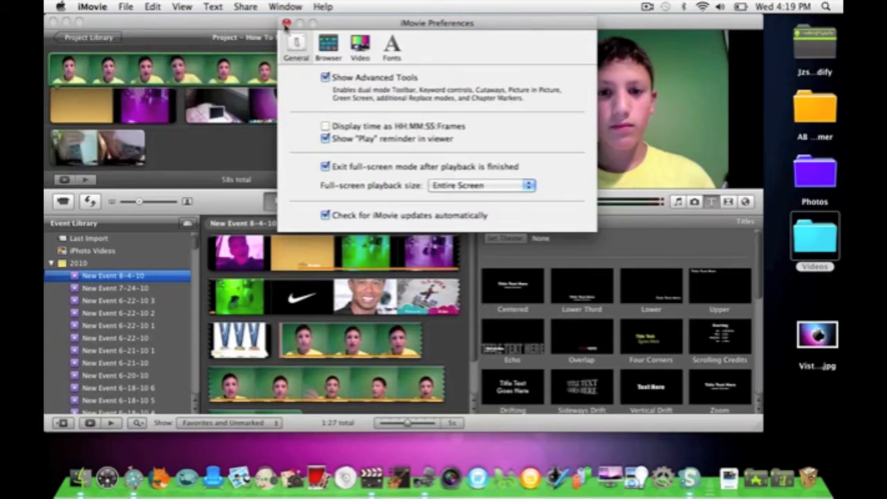
pyautogui.click(286, 23)
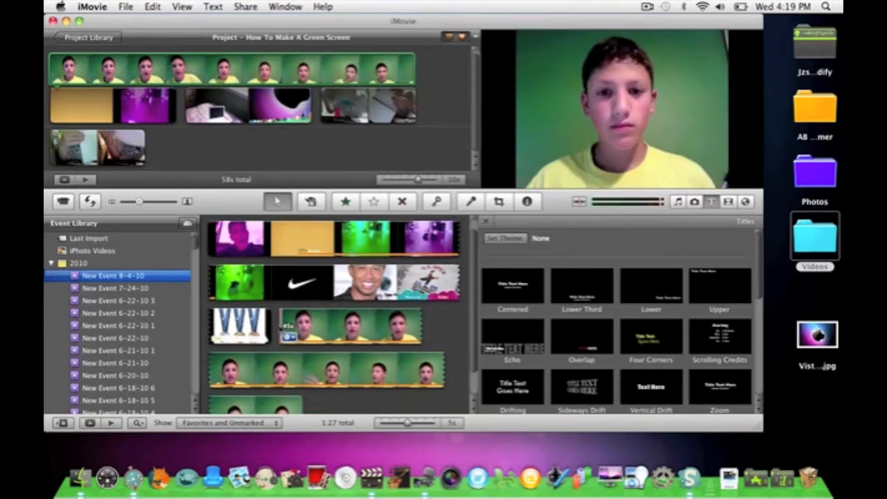
# - Drop the boy's green-screen clip onto the background clip to show the drop options
pyautogui.click(346, 312)
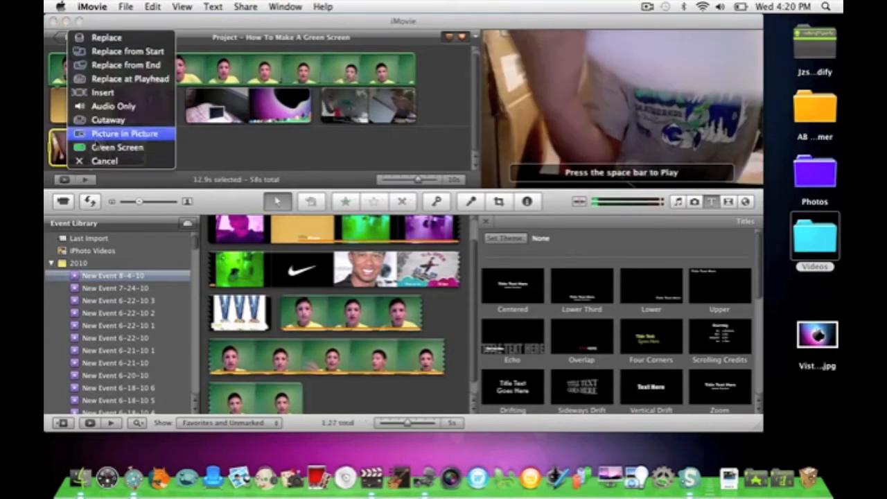
pyautogui.moveTo(117, 147)
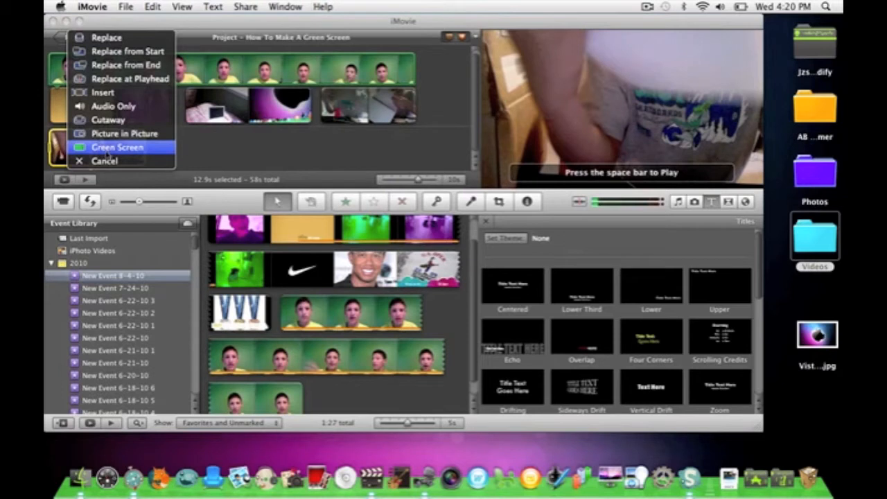
pyautogui.moveTo(104, 161)
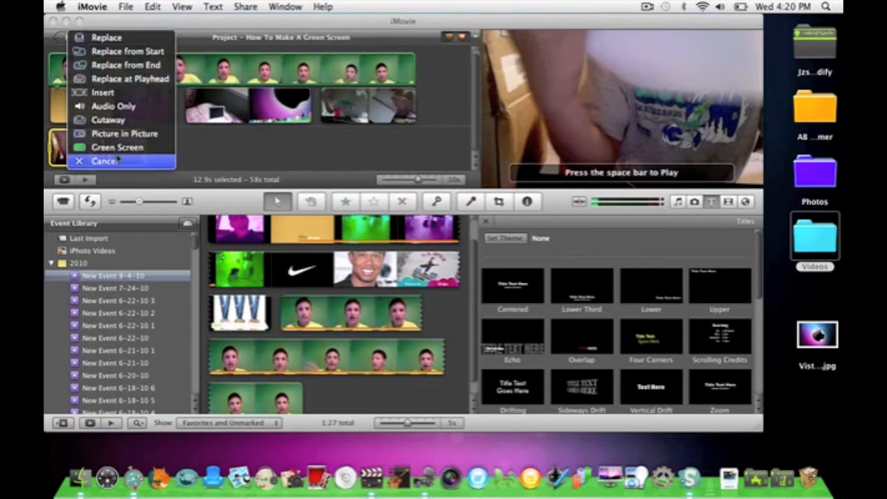
pyautogui.click(103, 161)
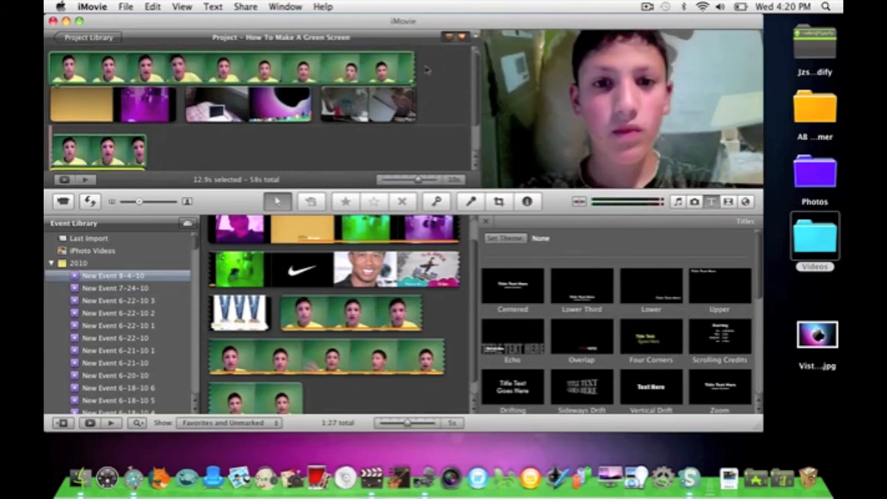
# - Select the composited boy clip to bring up its crop options
pyautogui.click(499, 201)
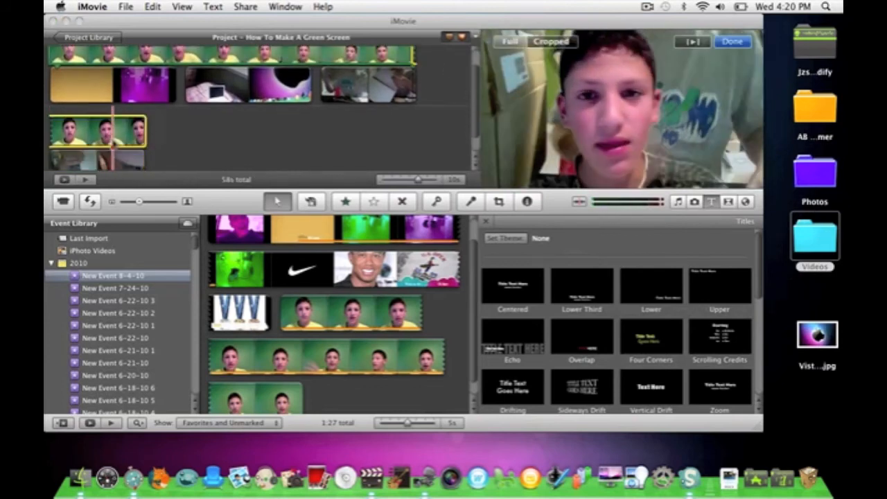